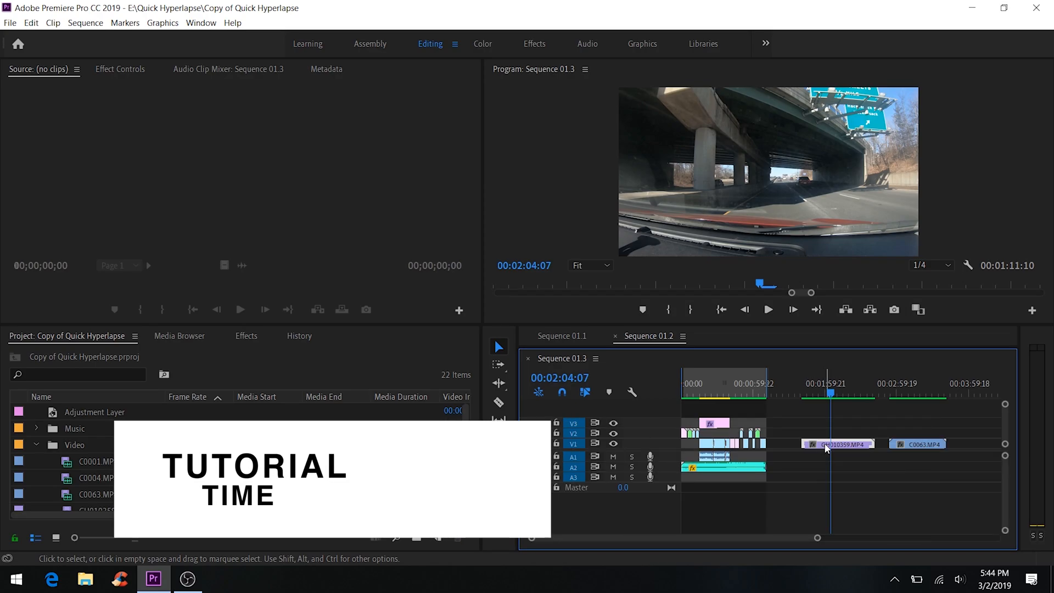
# Preview several moments of the driving clip and the chocolate box clip
pyautogui.click(810, 392)
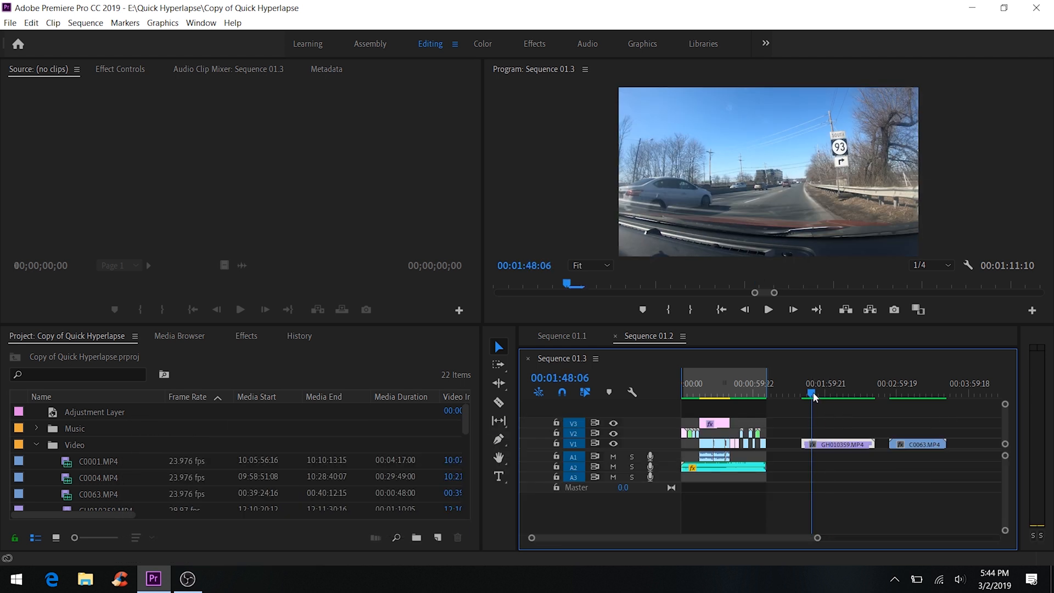
pyautogui.click(767, 310)
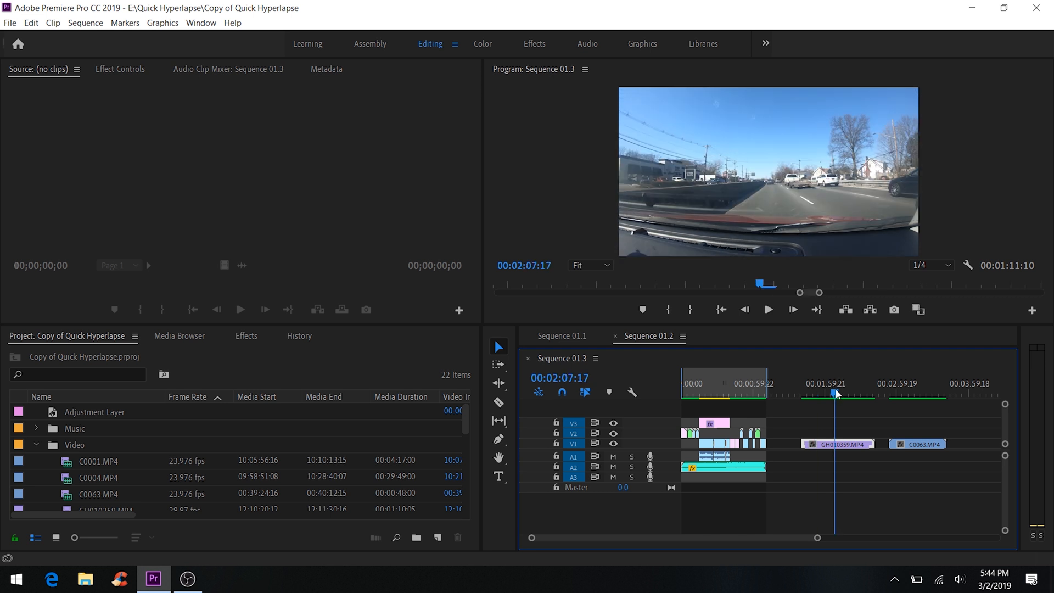
pyautogui.click(913, 394)
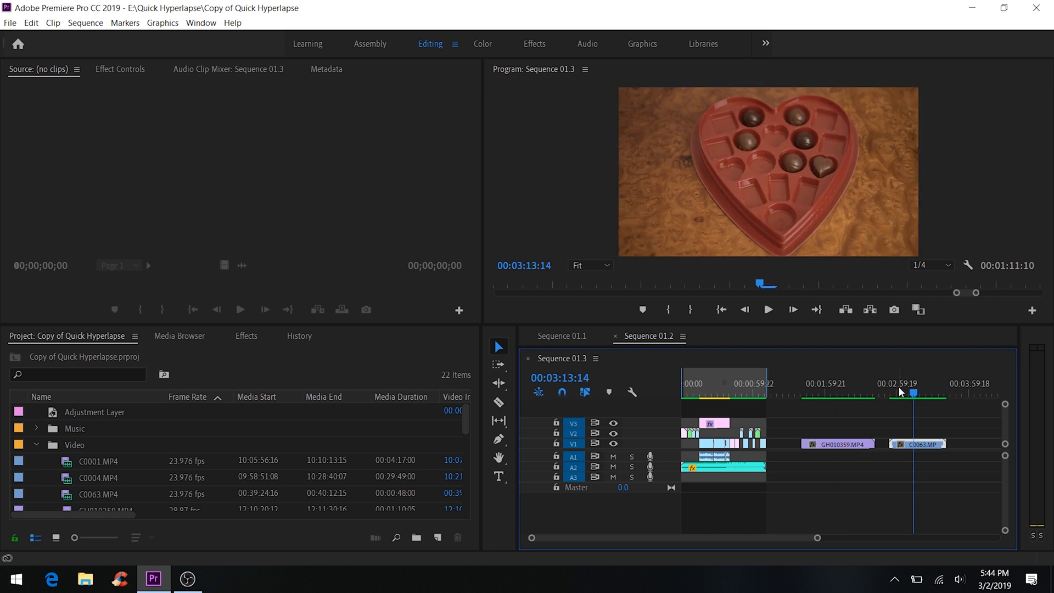
pyautogui.click(767, 309)
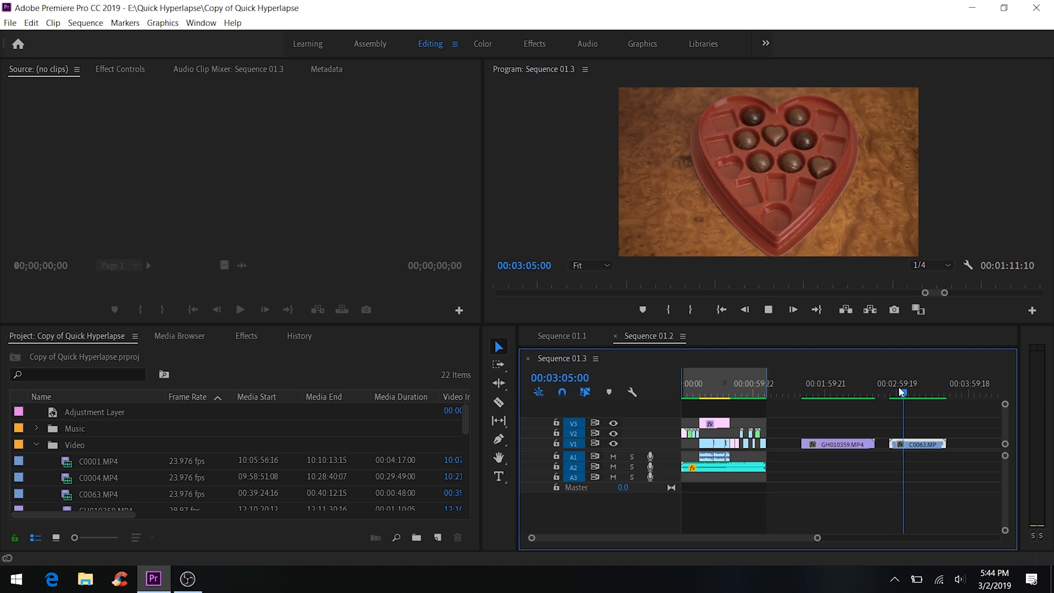
pyautogui.click(767, 310)
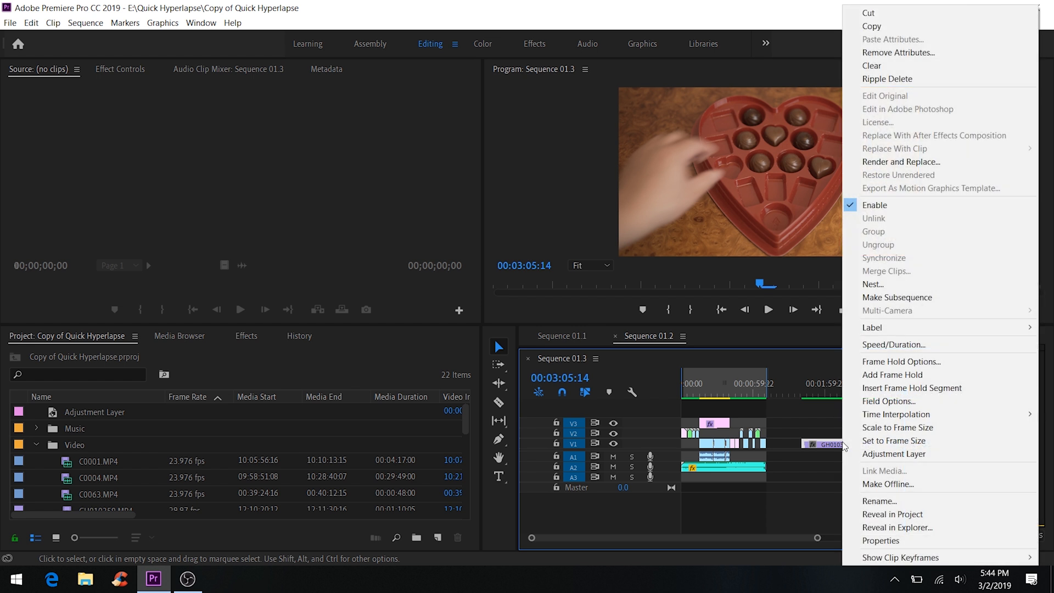
pyautogui.moveTo(900, 361)
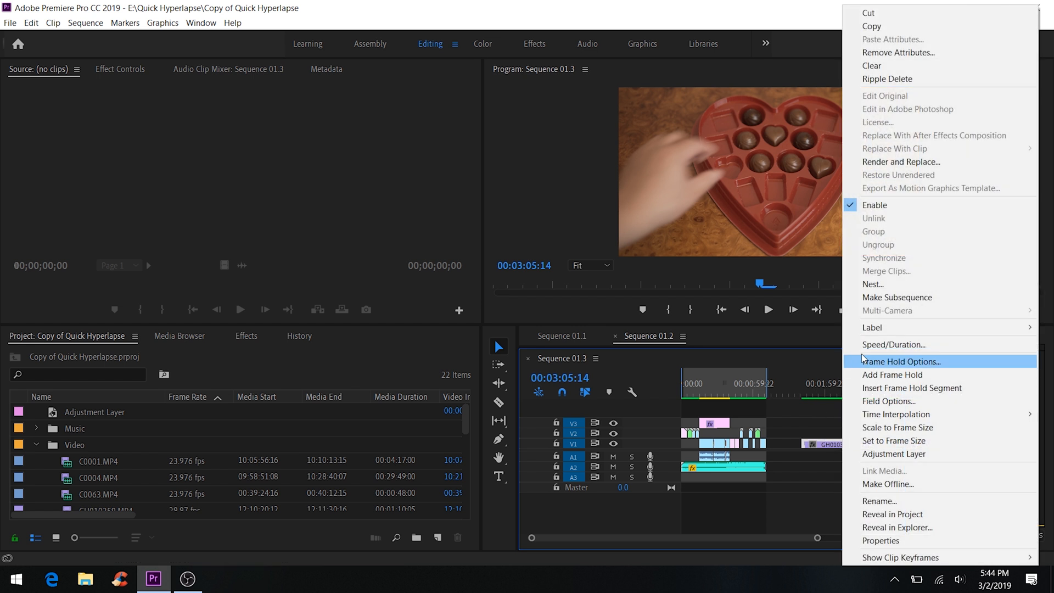
# Set Time Interpolation to Frame Blending for the driving and chocolate box clips
pyautogui.click(891, 344)
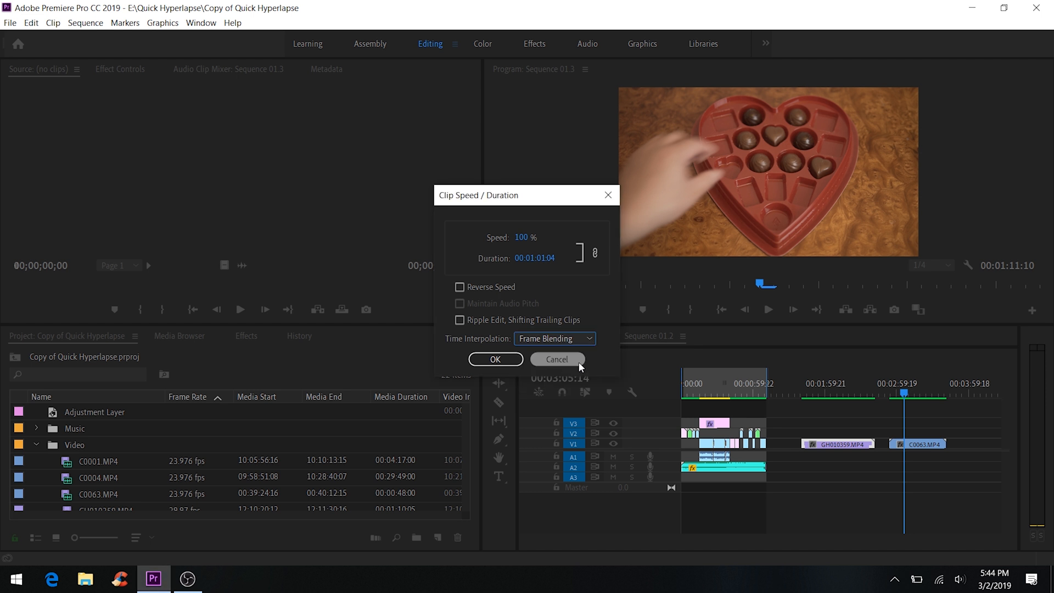
pyautogui.click(495, 359)
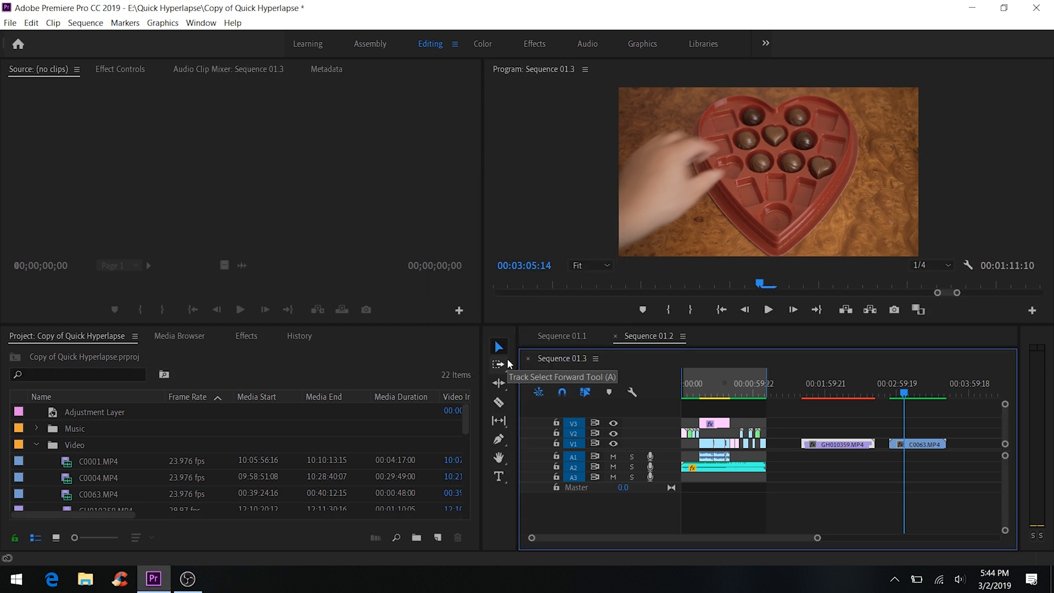
pyautogui.click(917, 444)
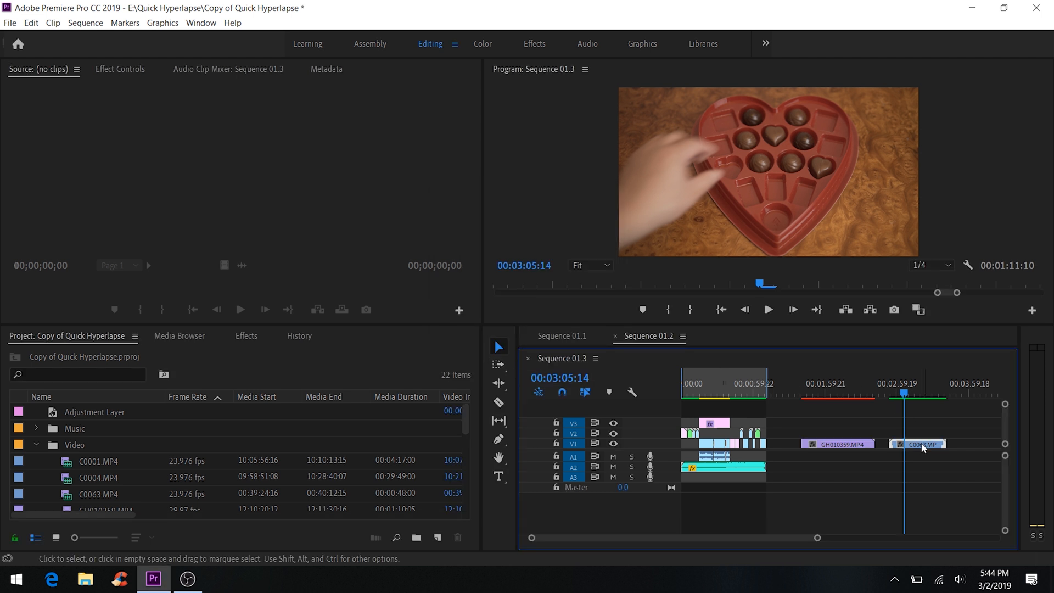
pyautogui.rightClick(917, 443)
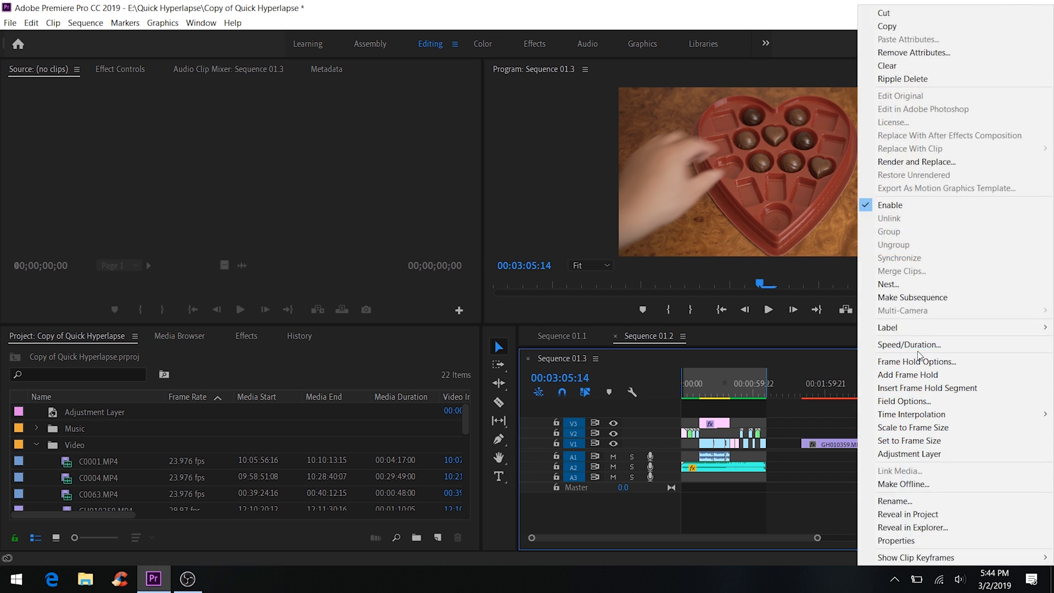
pyautogui.click(907, 344)
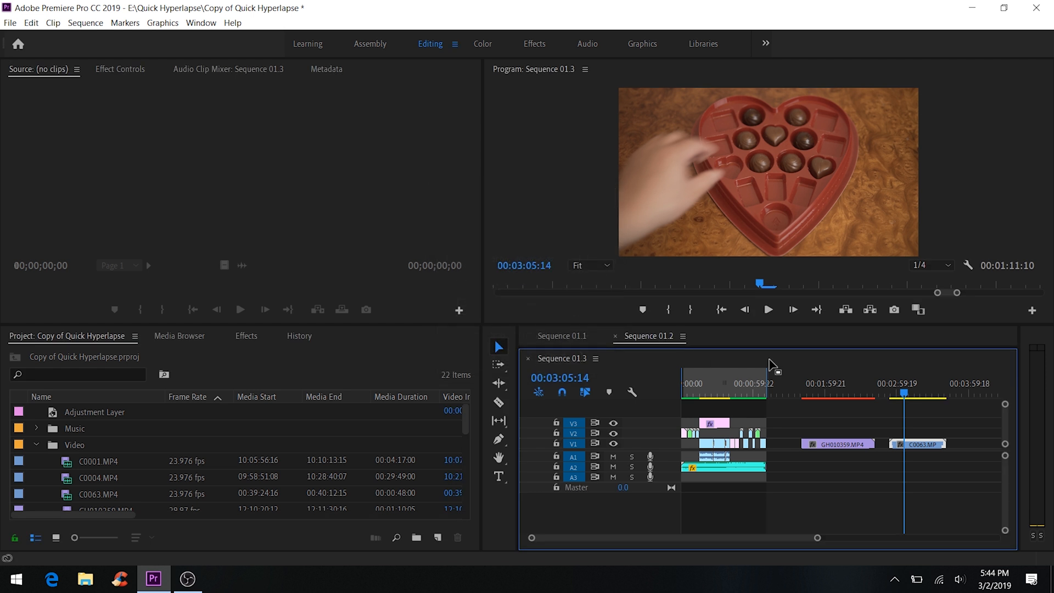
pyautogui.click(929, 264)
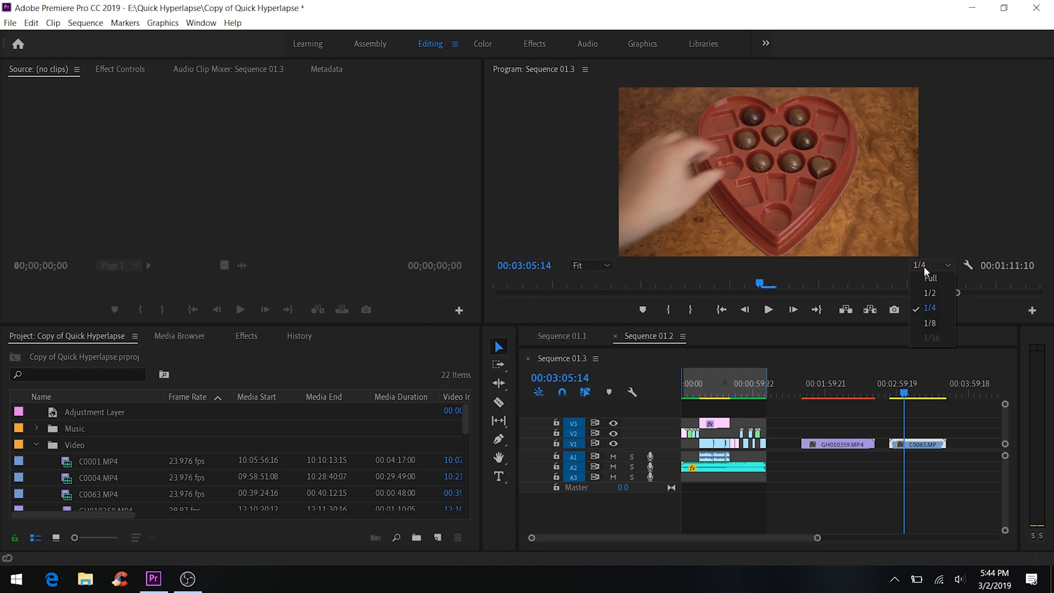
# Set the Program monitor playback resolution to 1/8 and pick the Rate Stretch tool
pyautogui.click(929, 324)
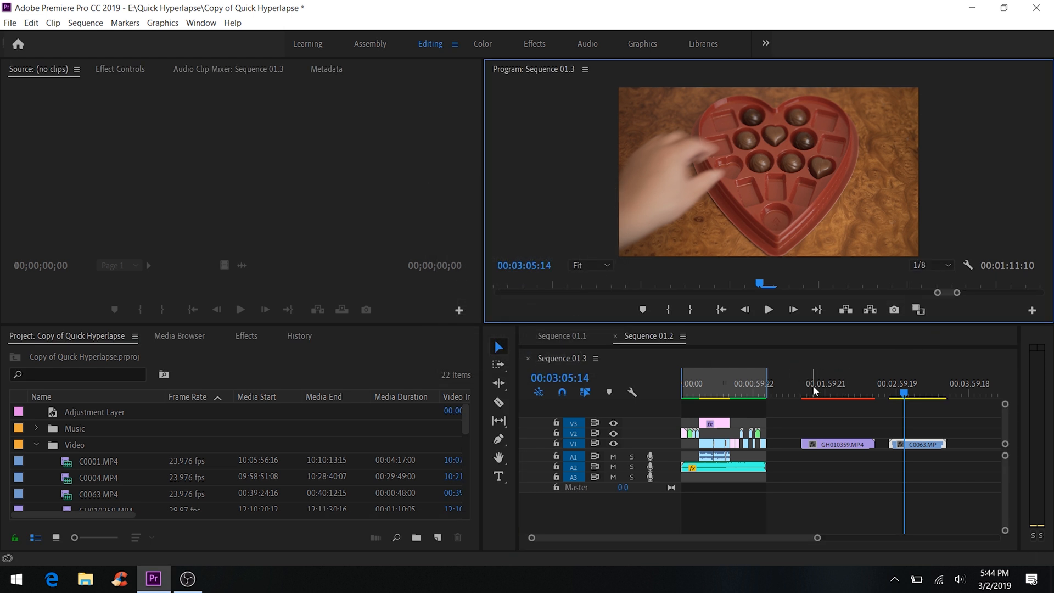
pyautogui.click(810, 383)
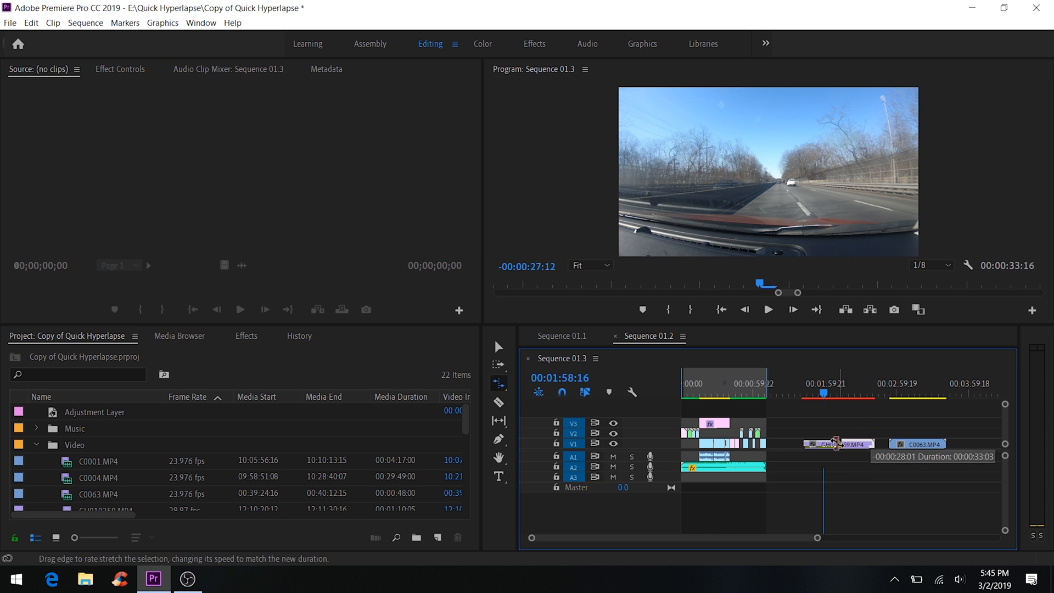
# Rate-stretch the driving clip to about 6 seconds and the chocolate box clip to about 7
pyautogui.moveTo(869, 443); pyautogui.dragTo(808, 443)
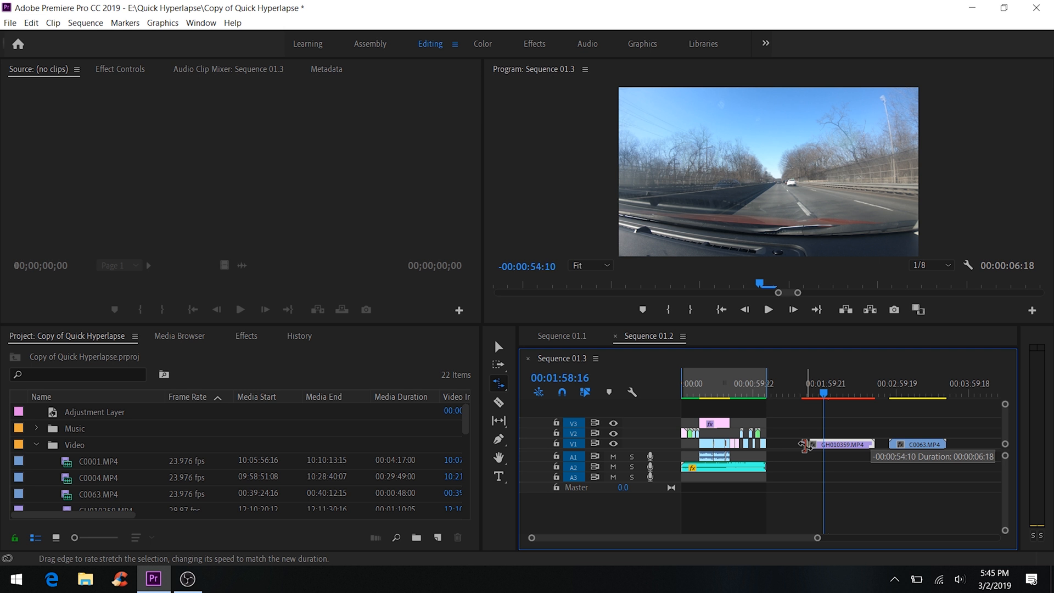
pyautogui.moveTo(808, 443); pyautogui.dragTo(807, 443)
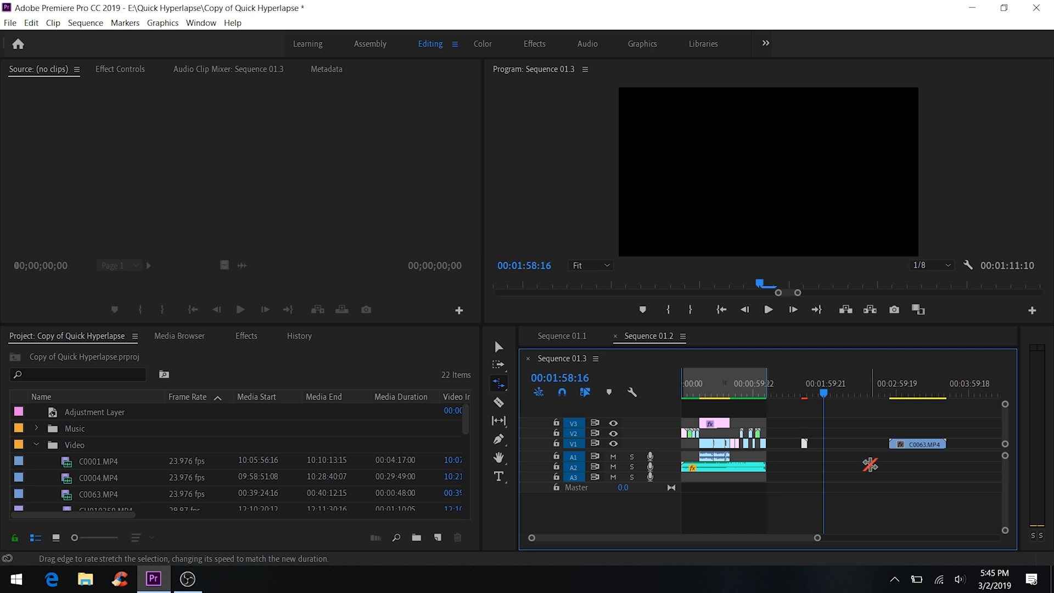
pyautogui.click(916, 443)
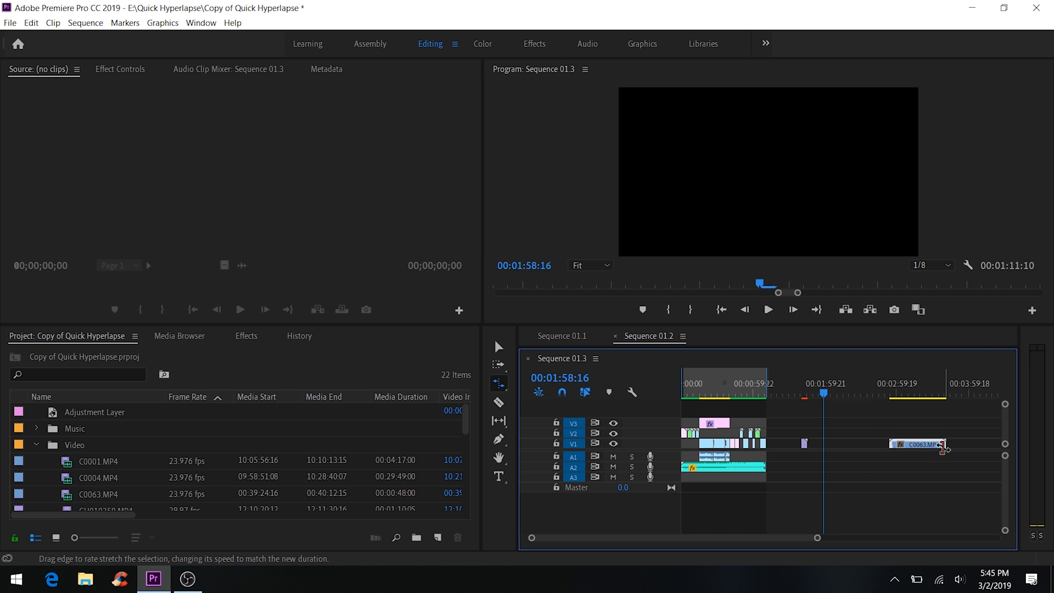
pyautogui.moveTo(941, 444); pyautogui.dragTo(911, 444)
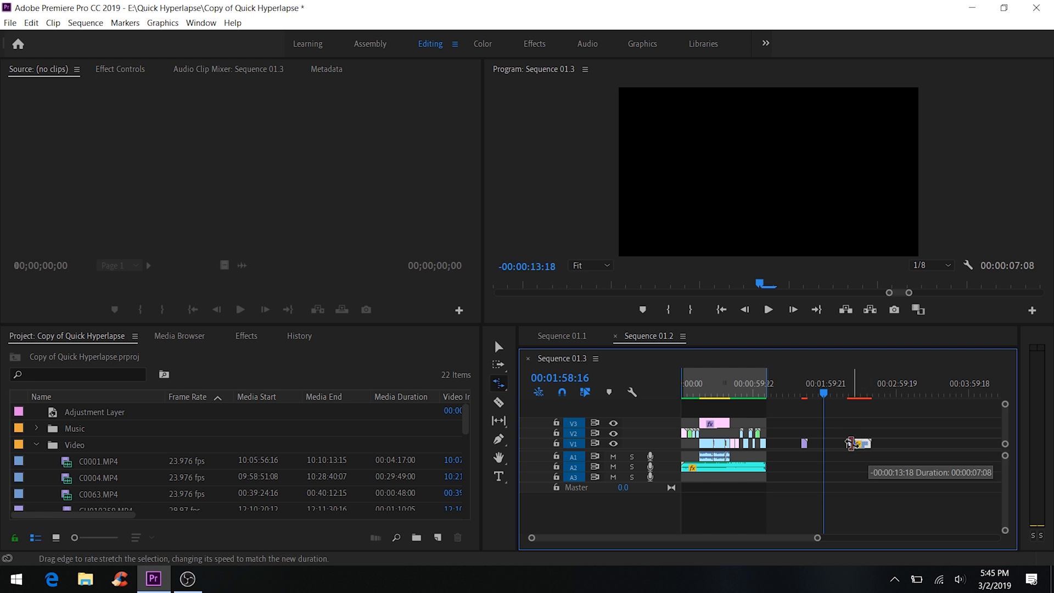
pyautogui.moveTo(870, 443); pyautogui.dragTo(852, 443)
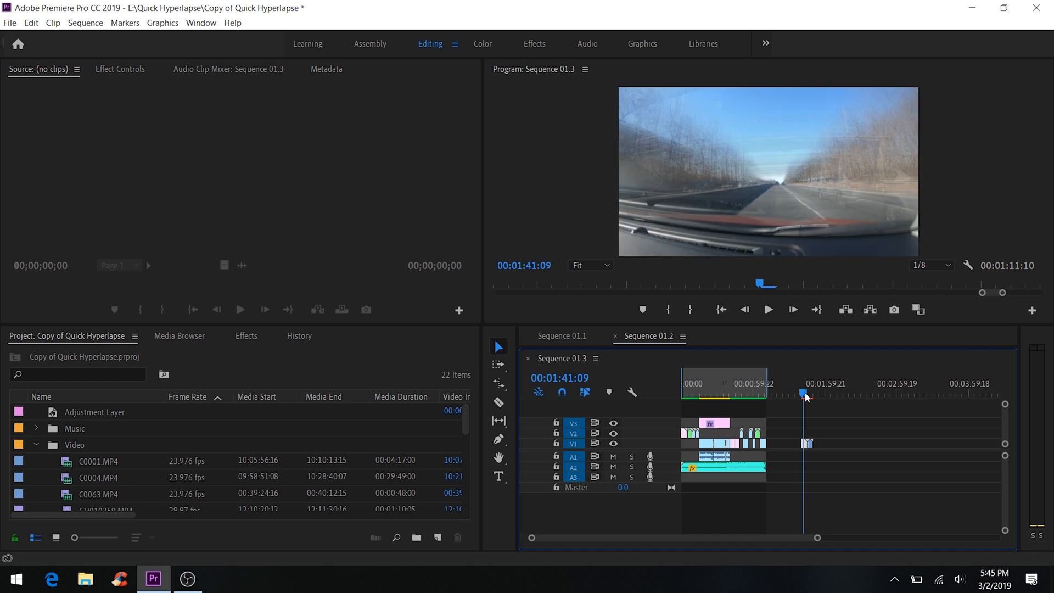
# Scrub the playhead through the sped-up driving clip to preview the rendered hyperlapse
pyautogui.click(767, 310)
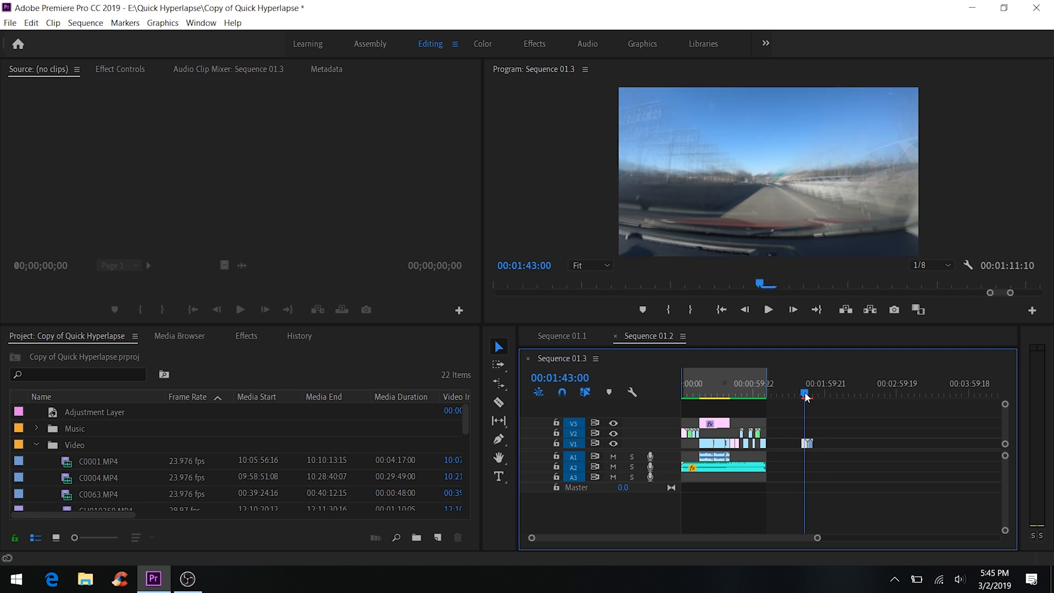
pyautogui.click(804, 395)
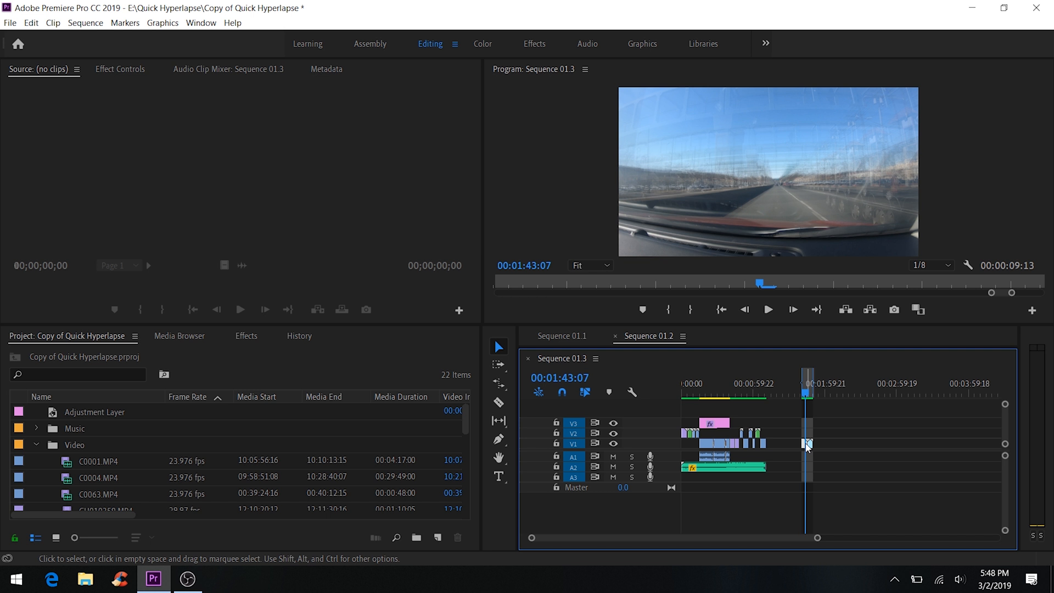
pyautogui.moveTo(806, 444)
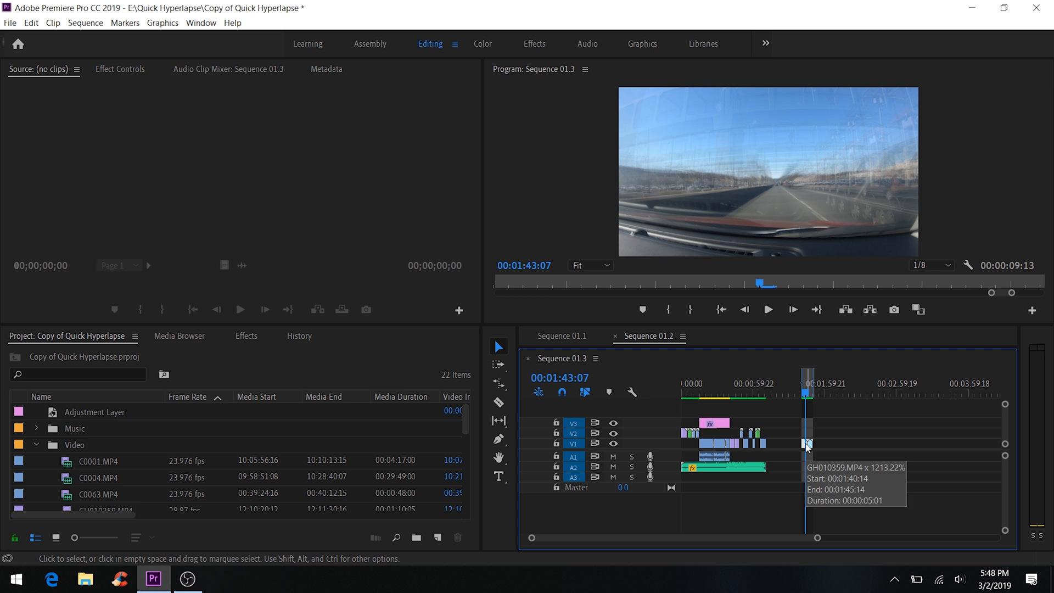